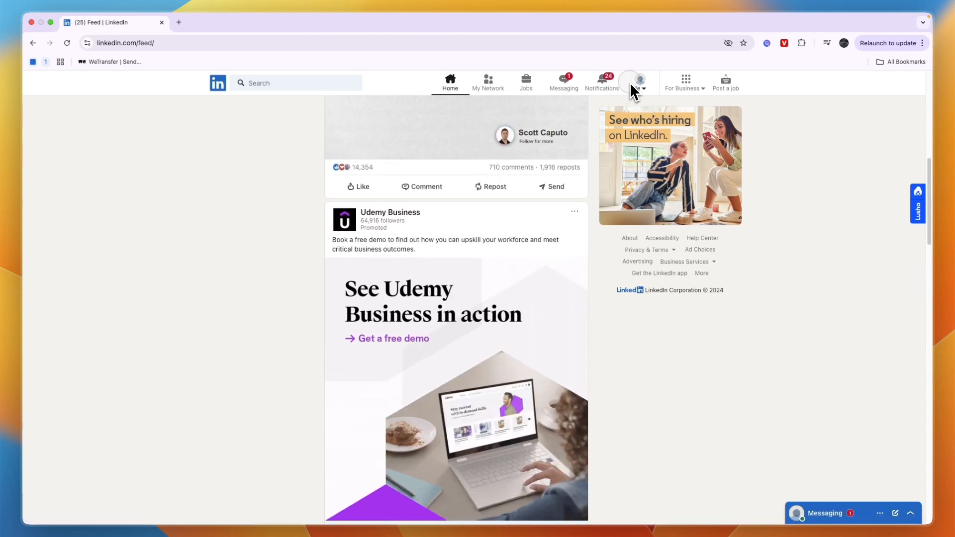
- Go to your own profile via the Me menu and scroll to the Education placeholder
left_click(639, 81)
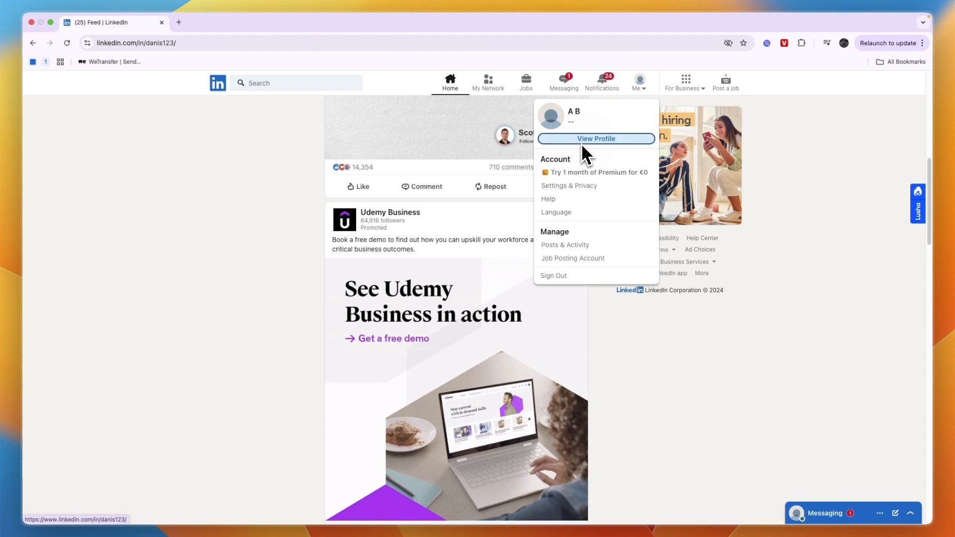
left_click(596, 138)
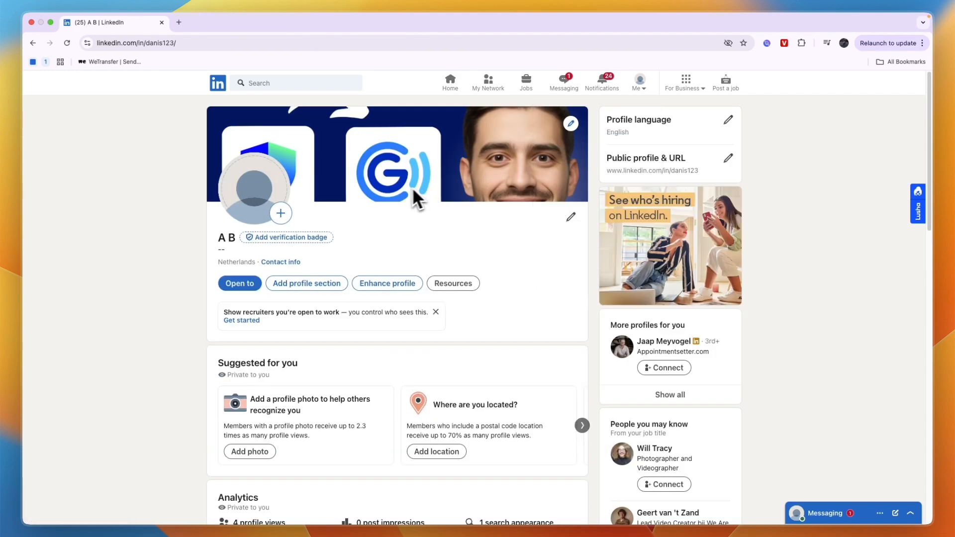
scroll("down", 3)
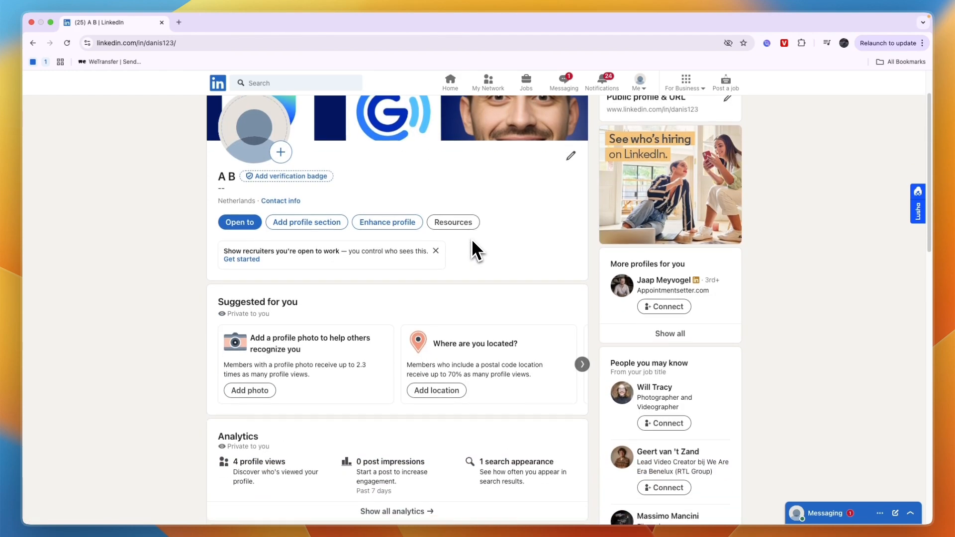
scroll("down", 3)
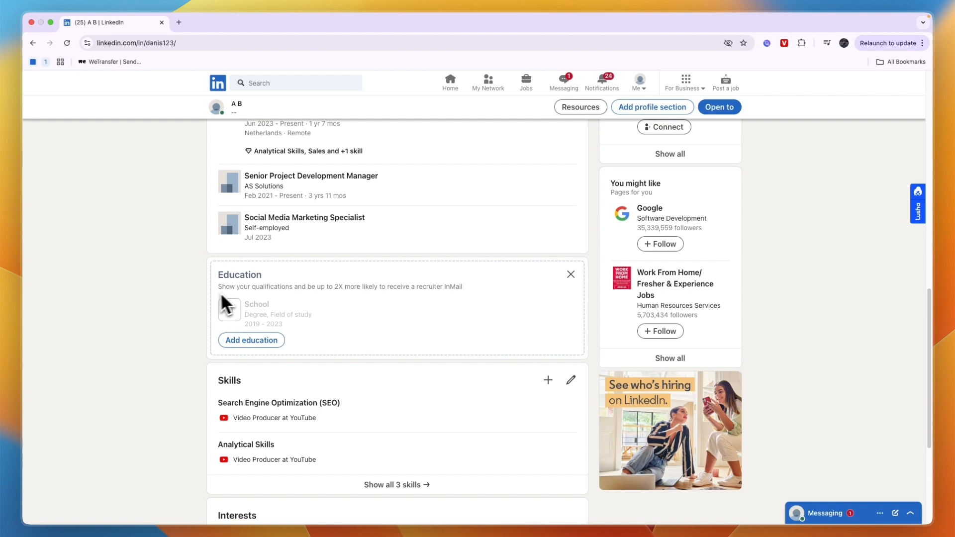
mouse_move(237, 315)
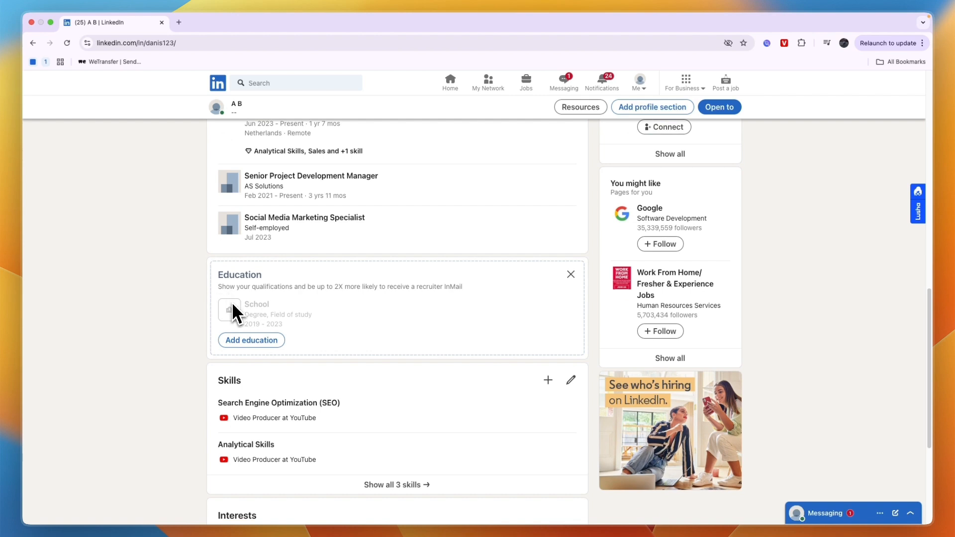
- Begin a new education entry with start date March 2023
left_click(251, 340)
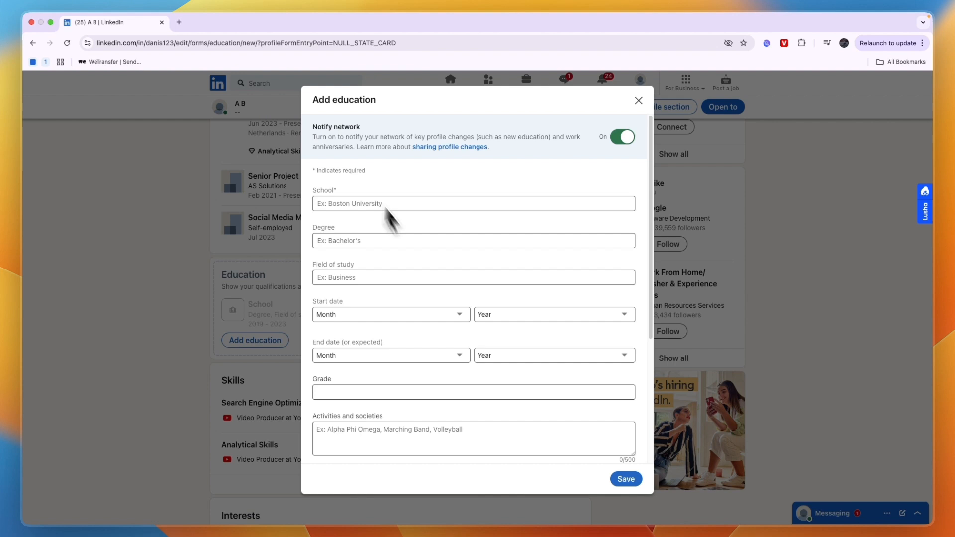
mouse_move(386, 303)
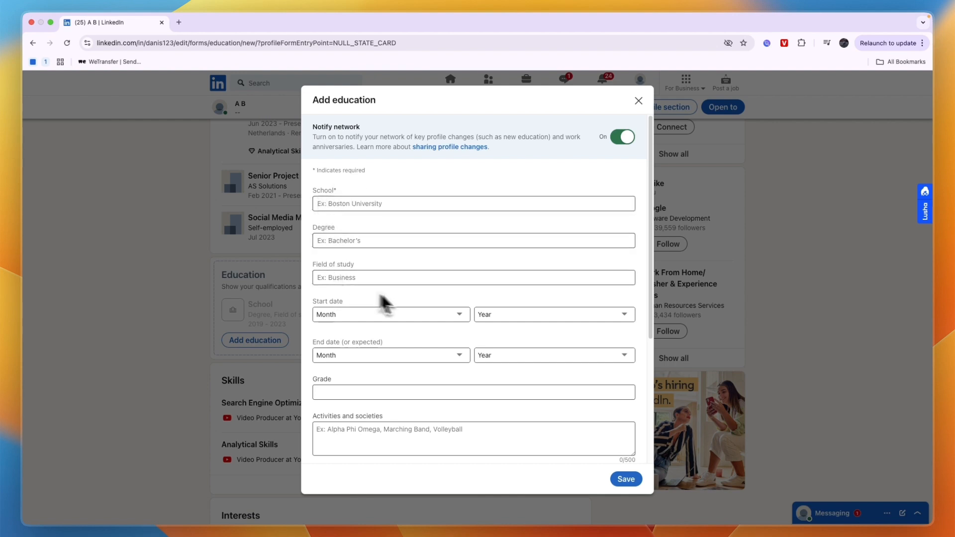
left_click(473, 239)
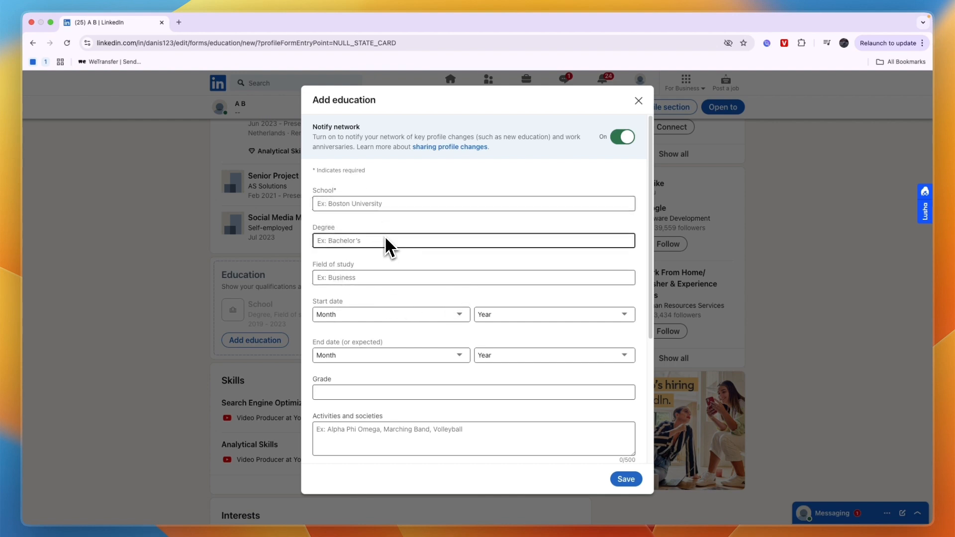
left_click(554, 314)
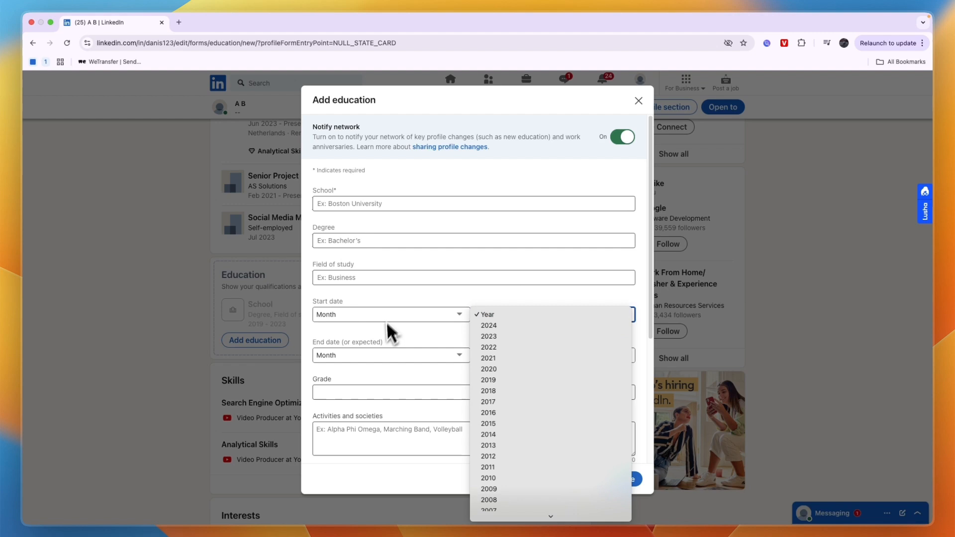
left_click(487, 336)
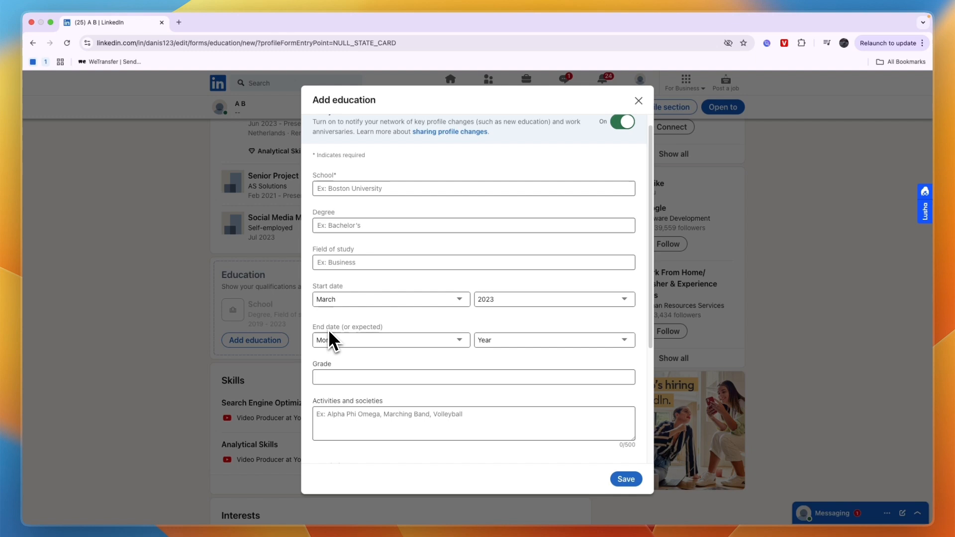
- Set the expected end date to March 2027, leaving the school name to fill in
left_click(555, 340)
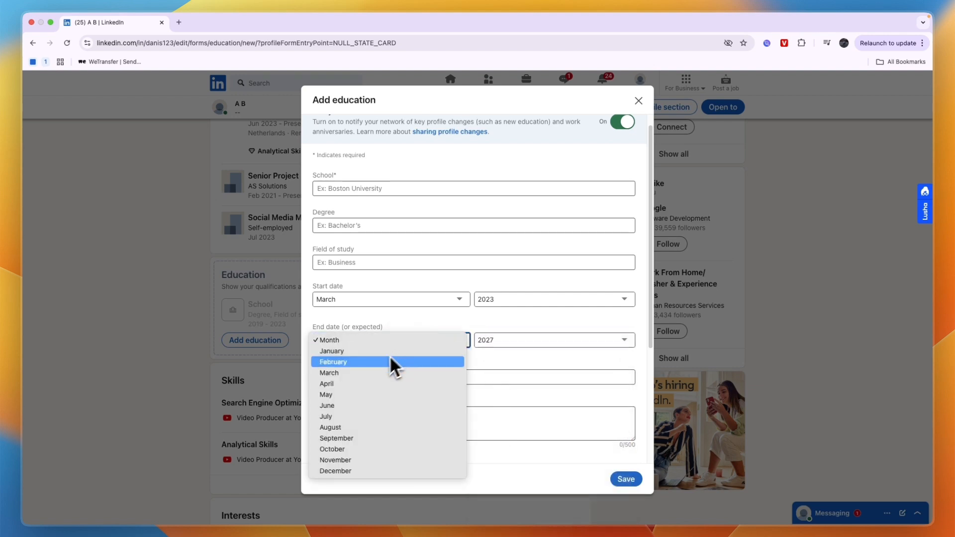
left_click(330, 373)
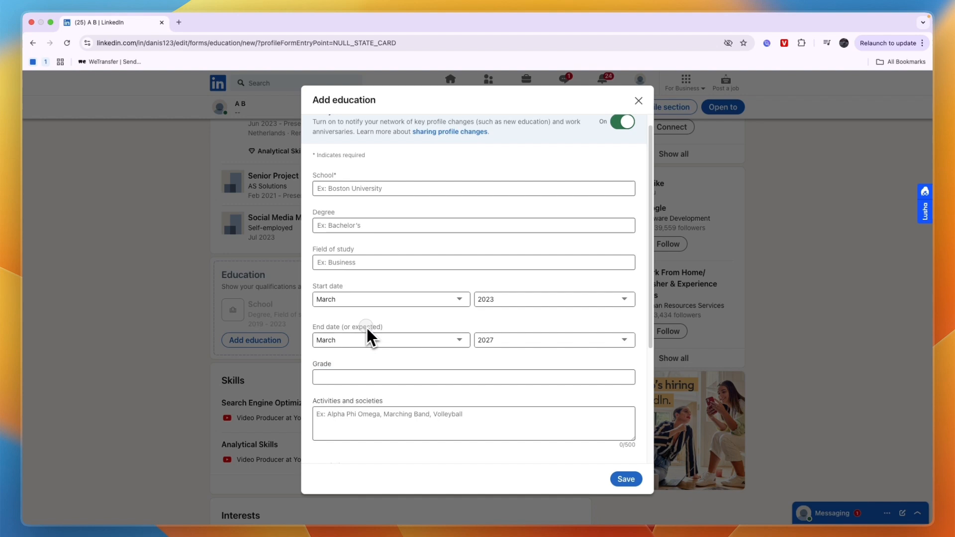
left_click(627, 478)
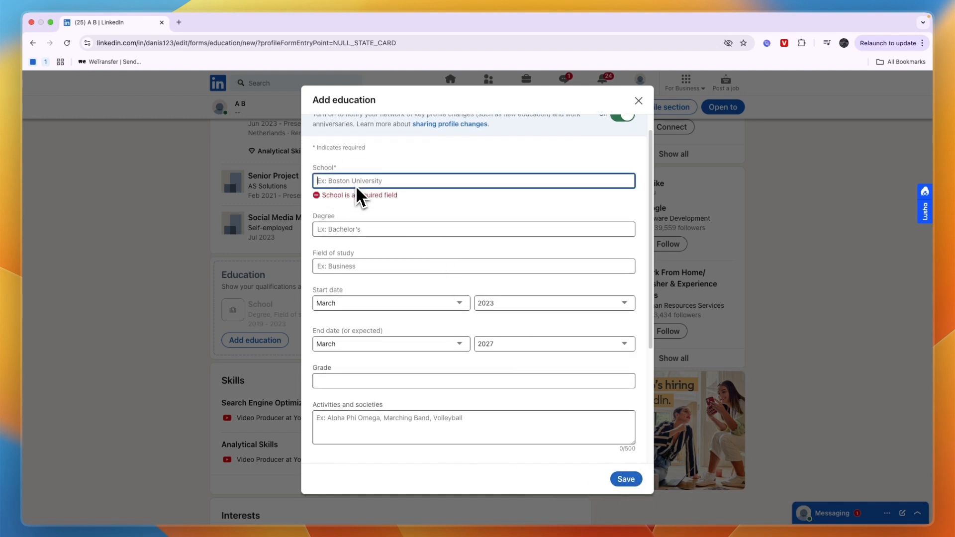
- Enter Boston University as the school and save the education entry
type("Boston University")
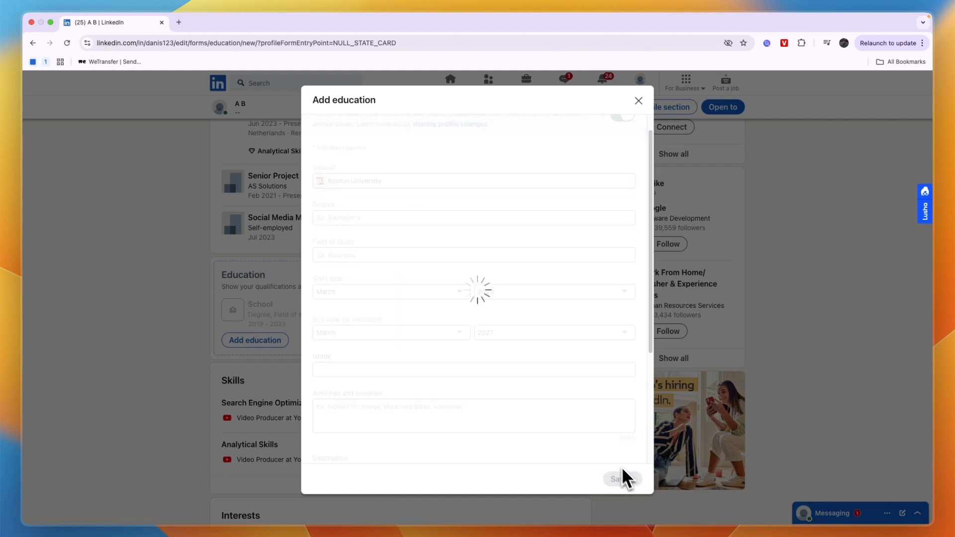
left_click(618, 479)
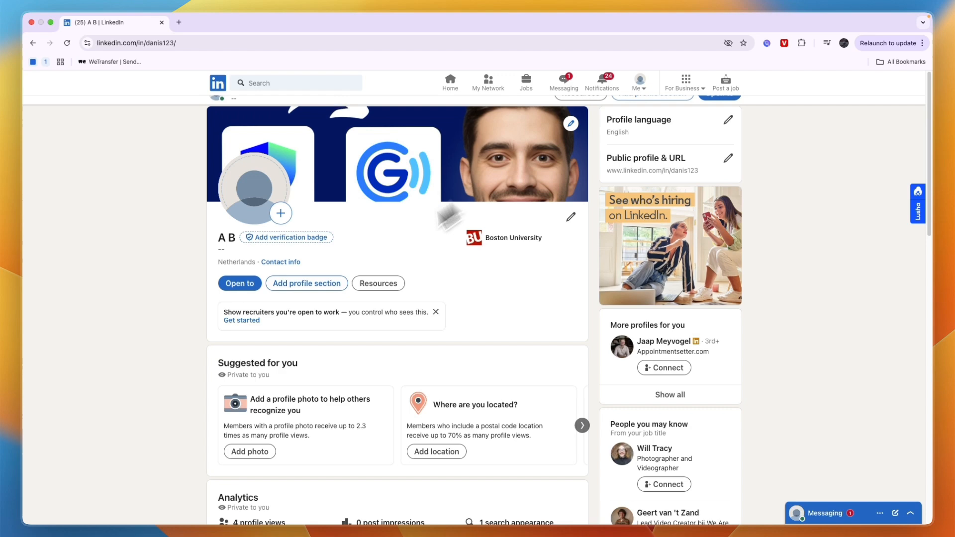
scroll("down", 3)
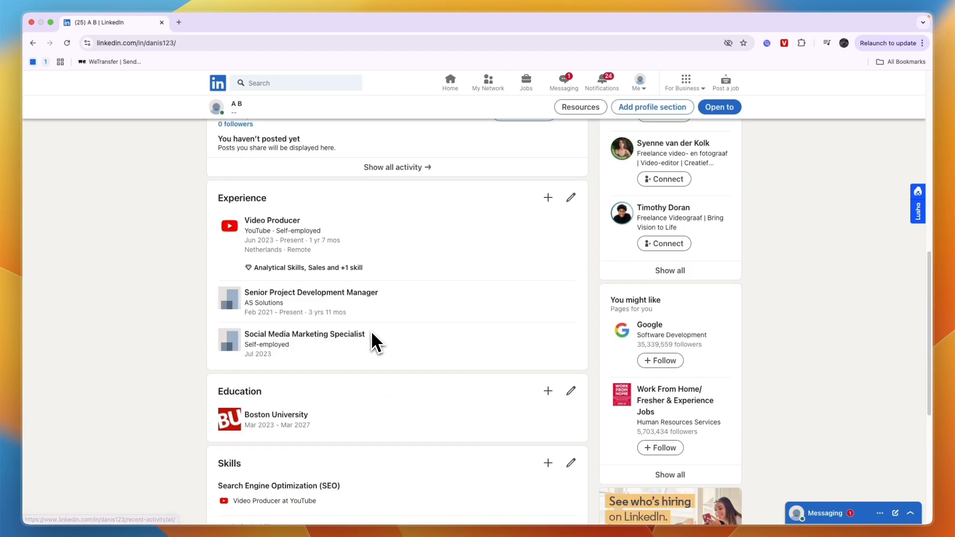
scroll("down", 3)
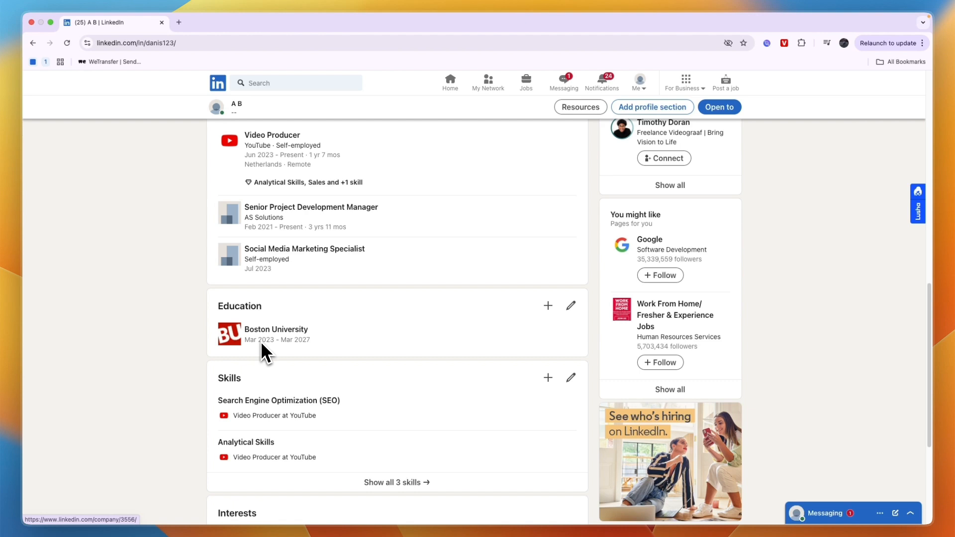
mouse_move(283, 358)
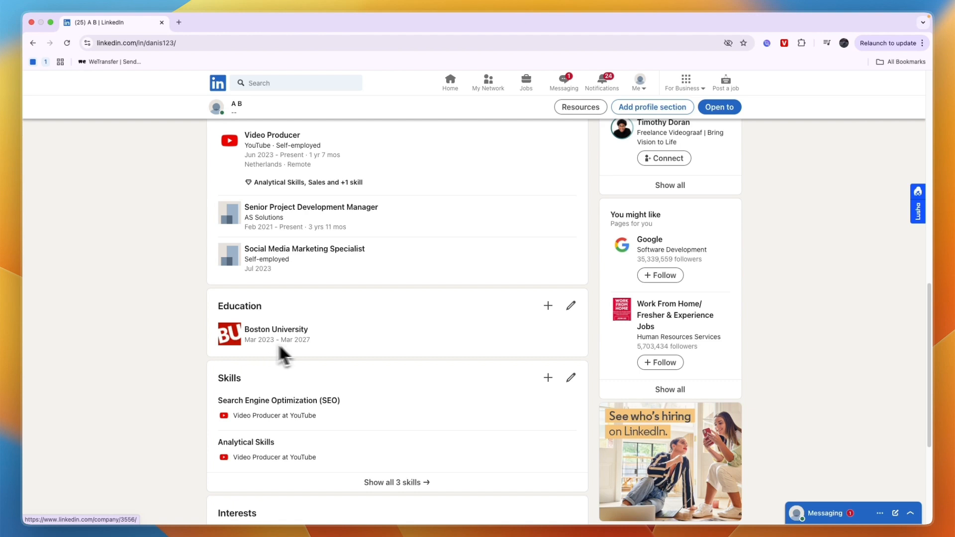